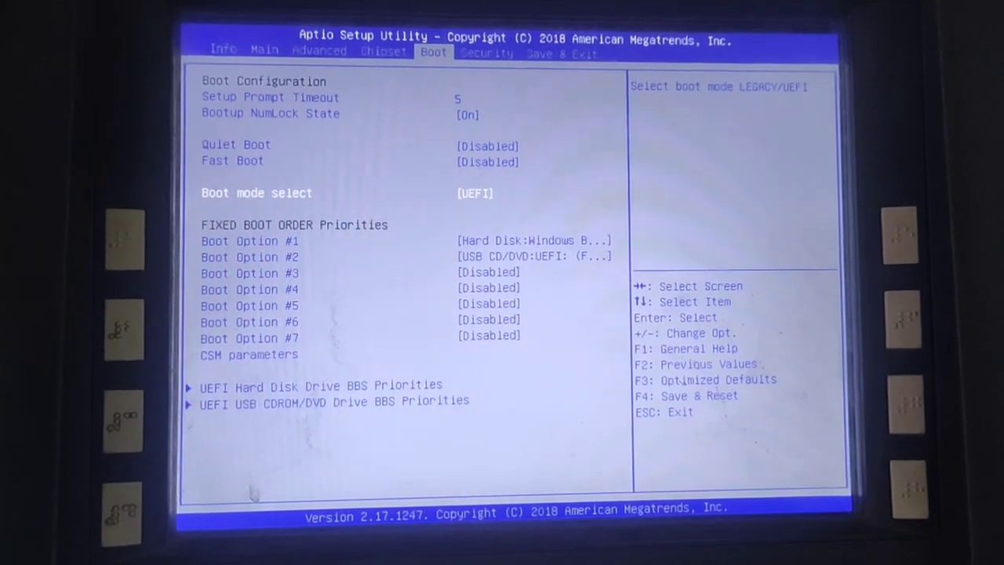
Step: Change Boot mode select on the Boot tab from [UEFI] to [LEGACY]
key(Enter)
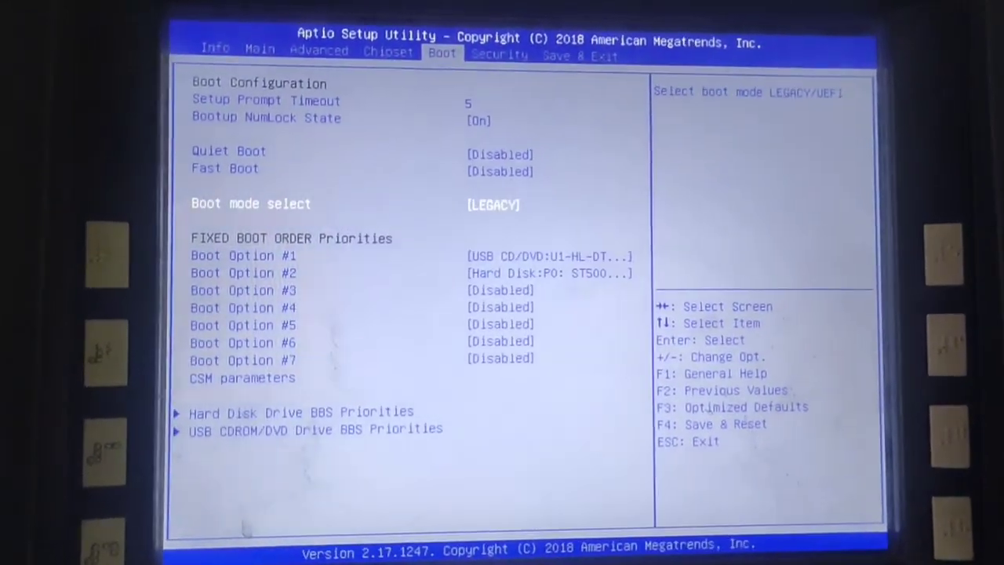